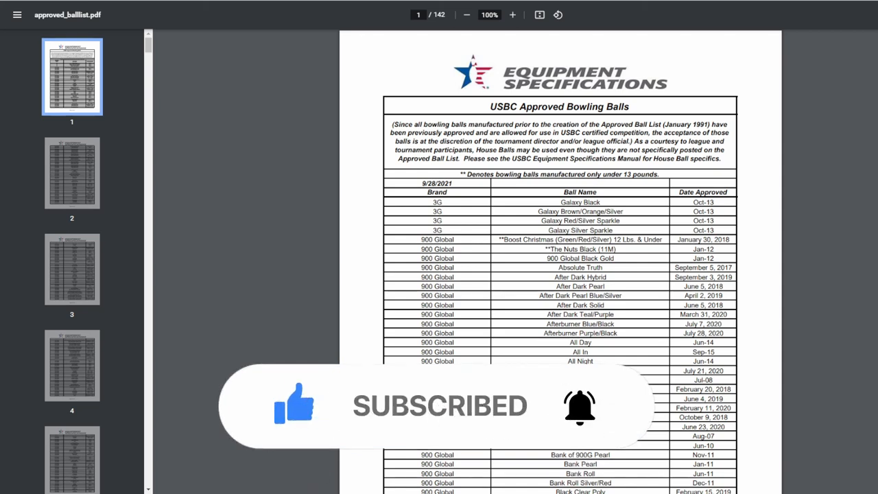
{"action": "scroll", "scroll_direction": "down", "scroll_amount": 3}
{"action": "type", "text": "September 7, 2021"}
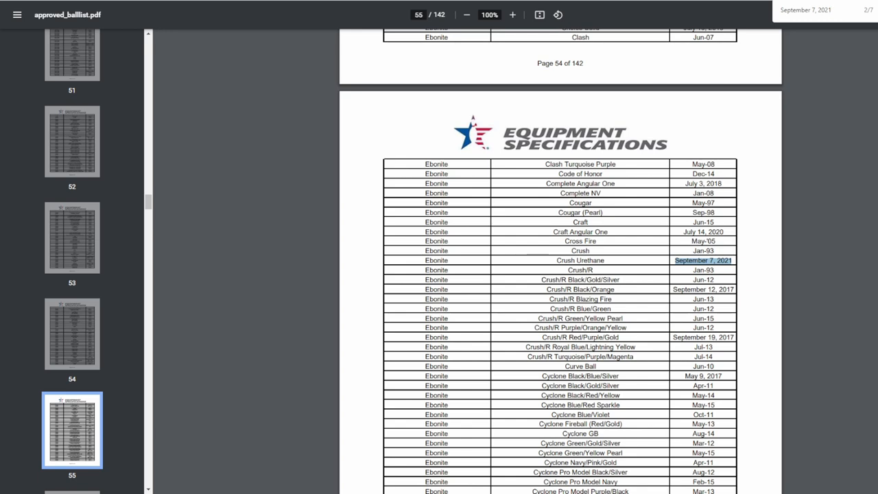
{"action": "scroll", "scroll_direction": "down", "scroll_amount": 3}
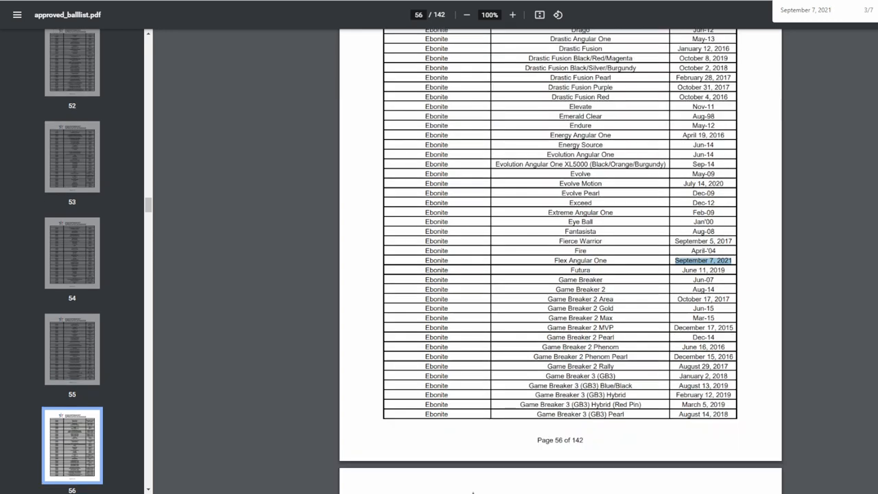
{"action": "scroll", "scroll_direction": "down", "scroll_amount": 3}
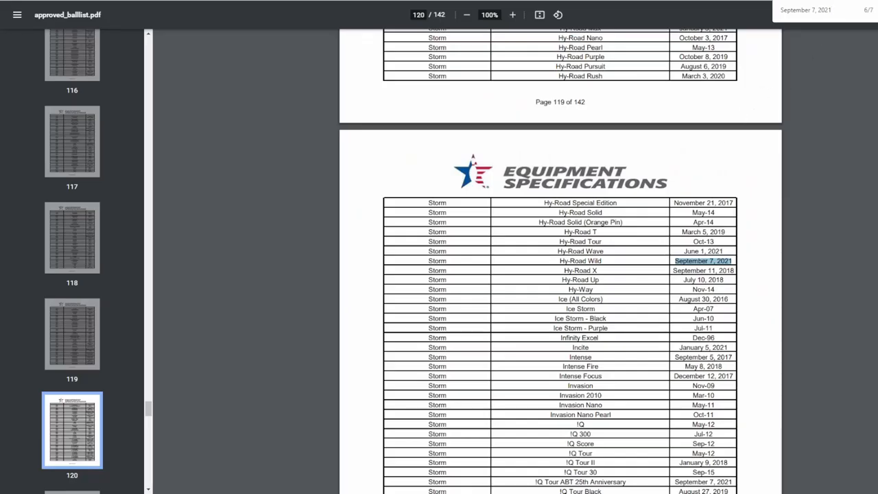
{"action": "scroll", "scroll_direction": "down", "scroll_amount": 3}
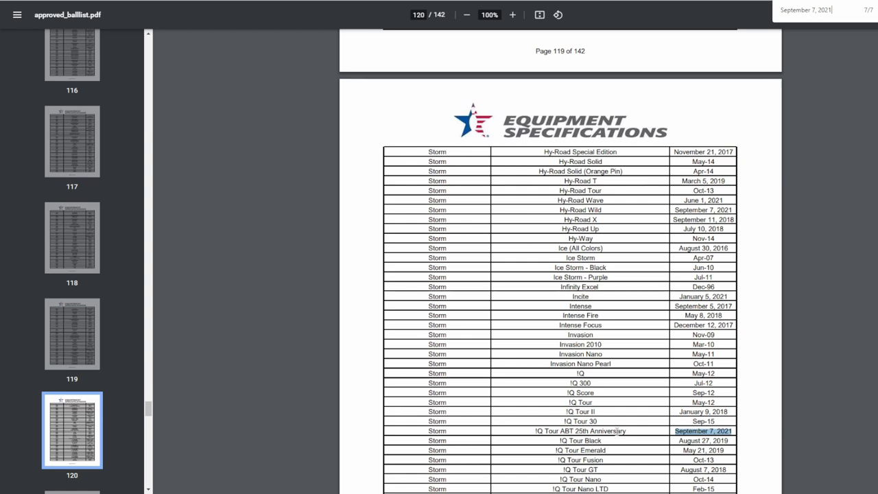
{"action": "mouse_move", "coordinate": [500, 336]}
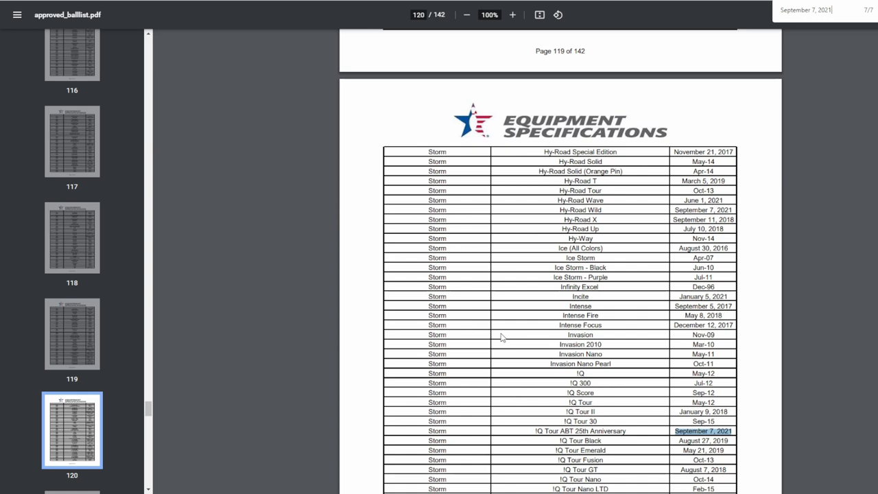